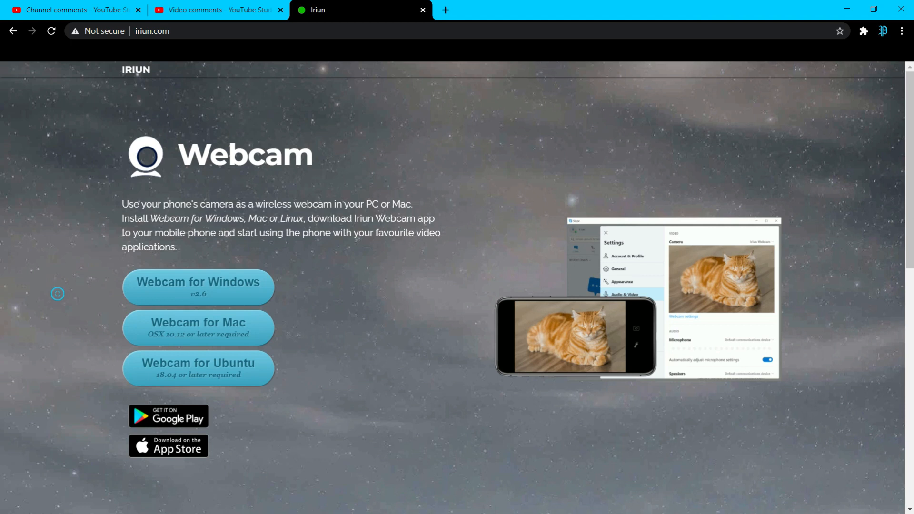
mouse_move(266, 280)
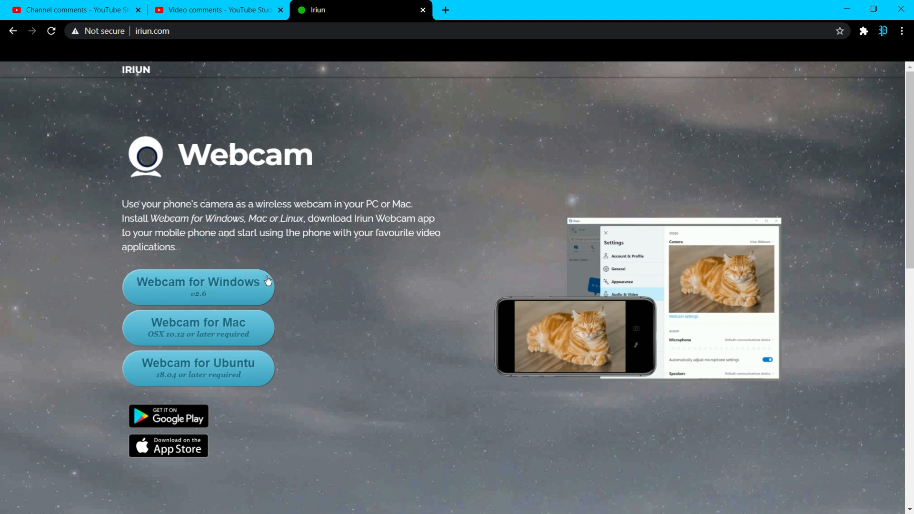
mouse_move(198, 367)
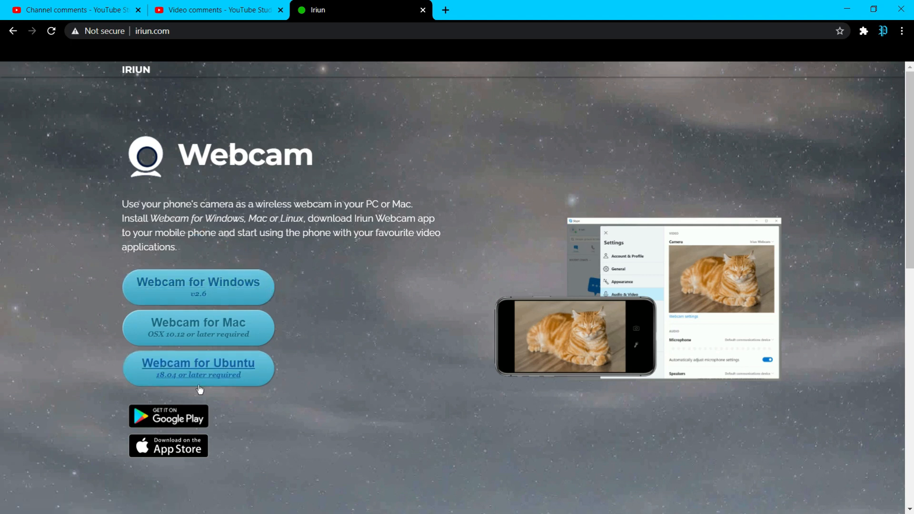
mouse_move(236, 367)
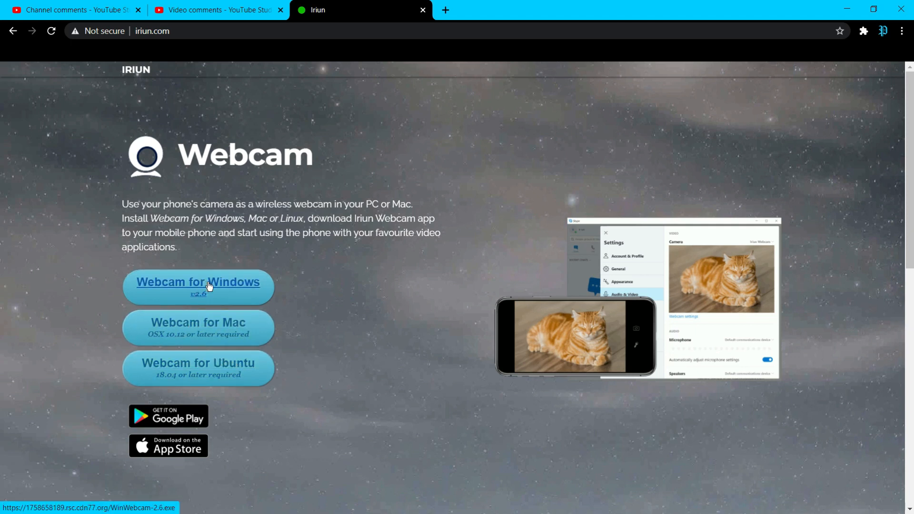
Download WinWebcam-2.6.exe via 'Webcam for Windows' and launch the installer
left_click(198, 282)
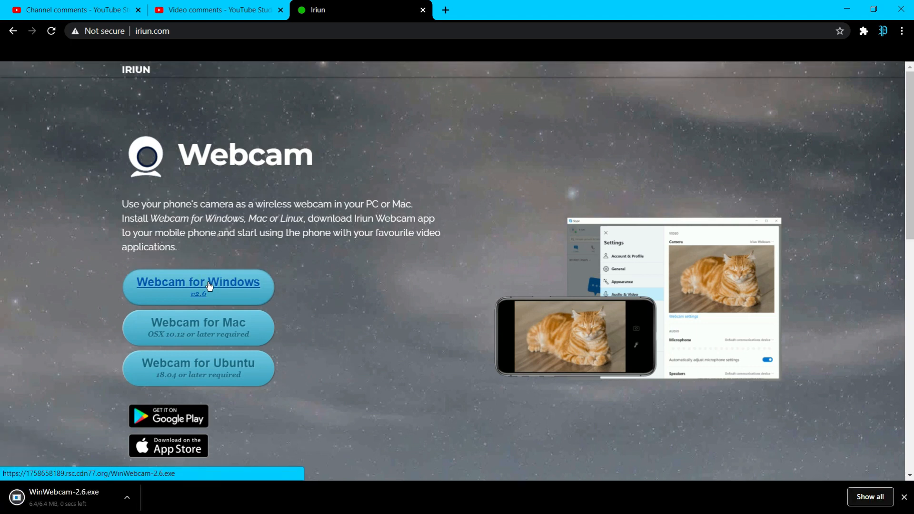
left_click(198, 284)
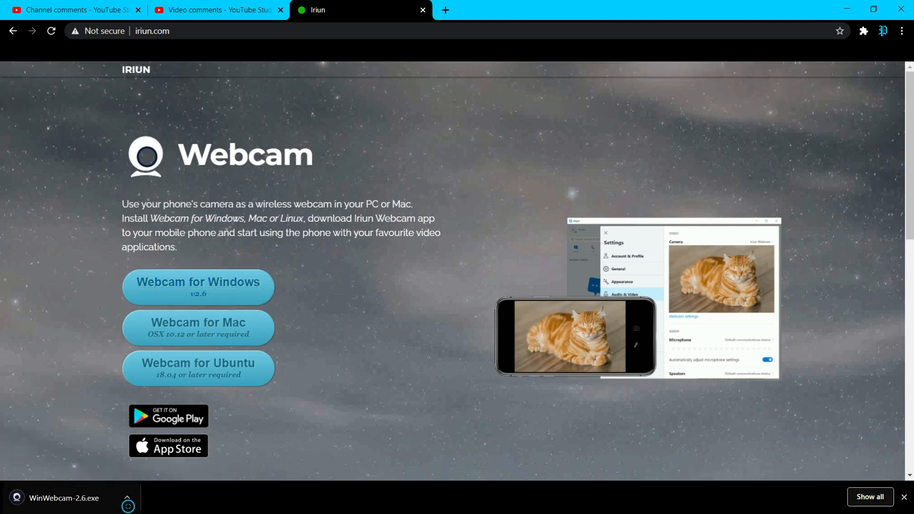
left_click(126, 496)
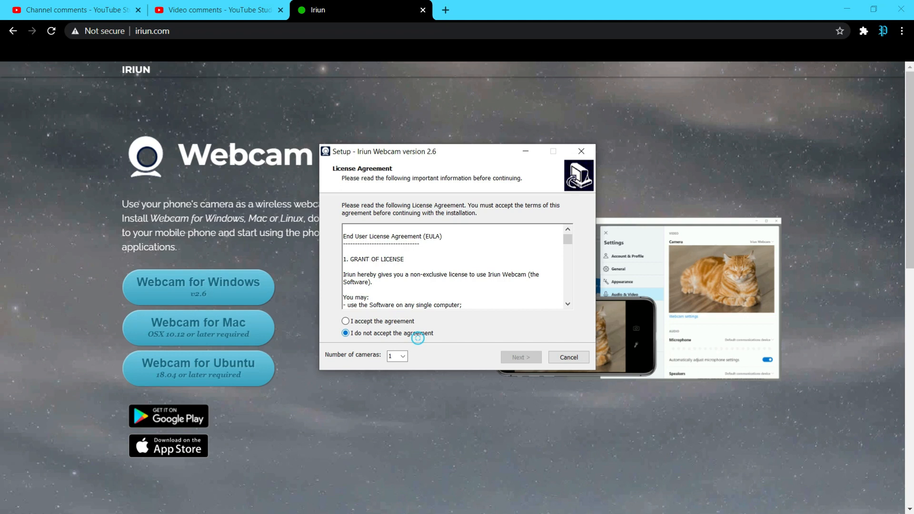
Accept the license agreement and install to the default Program Files destination
left_click(344, 321)
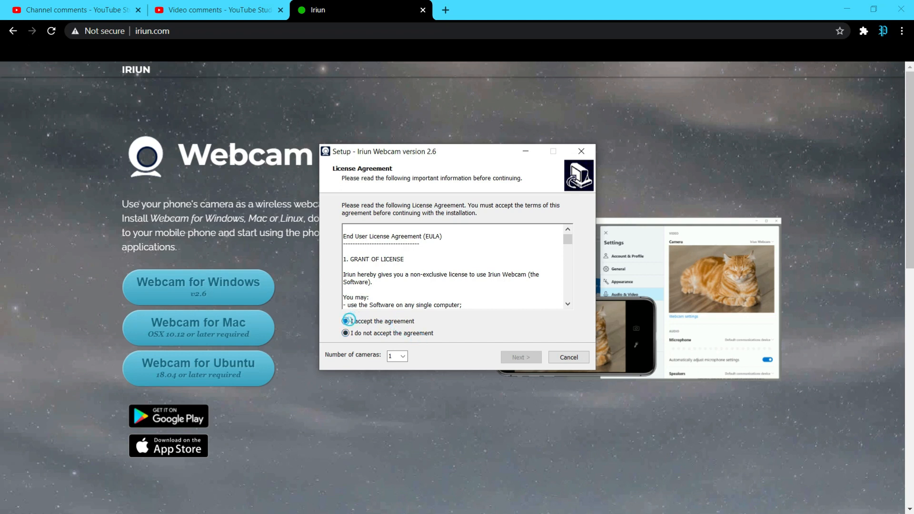
left_click(520, 357)
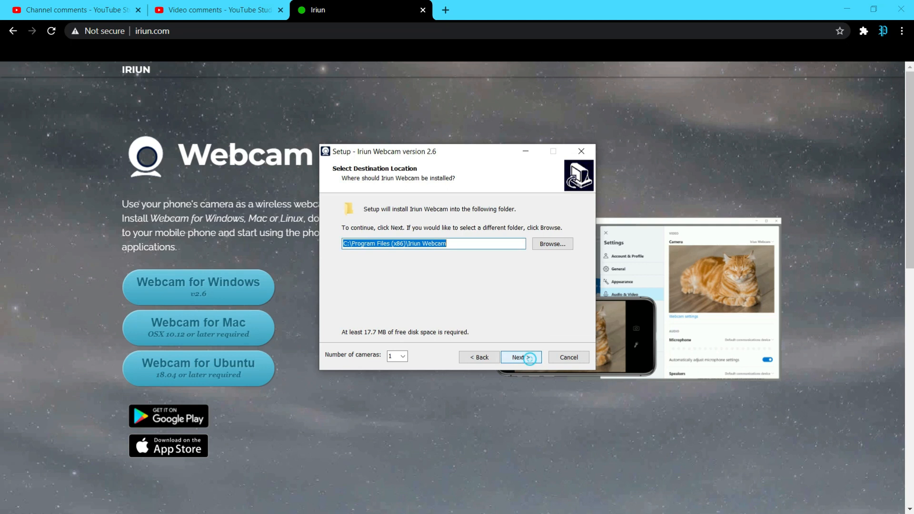
left_click(518, 357)
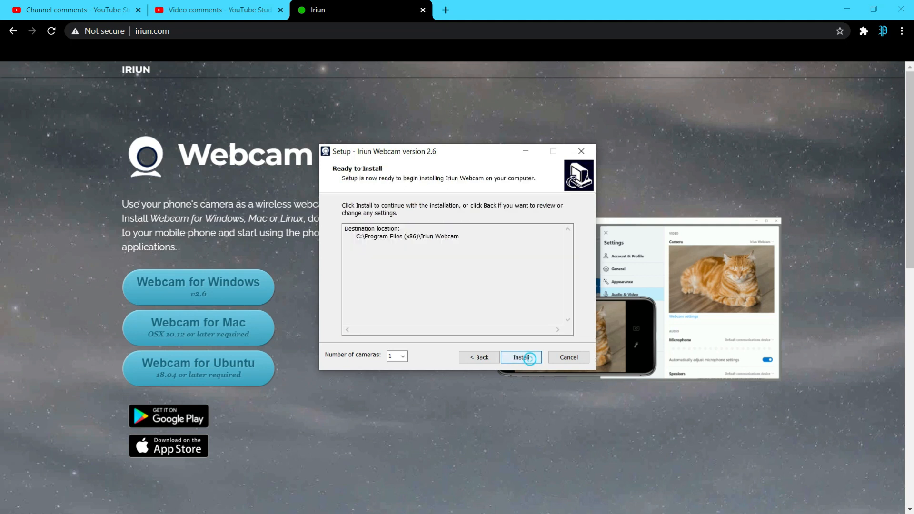
left_click(520, 357)
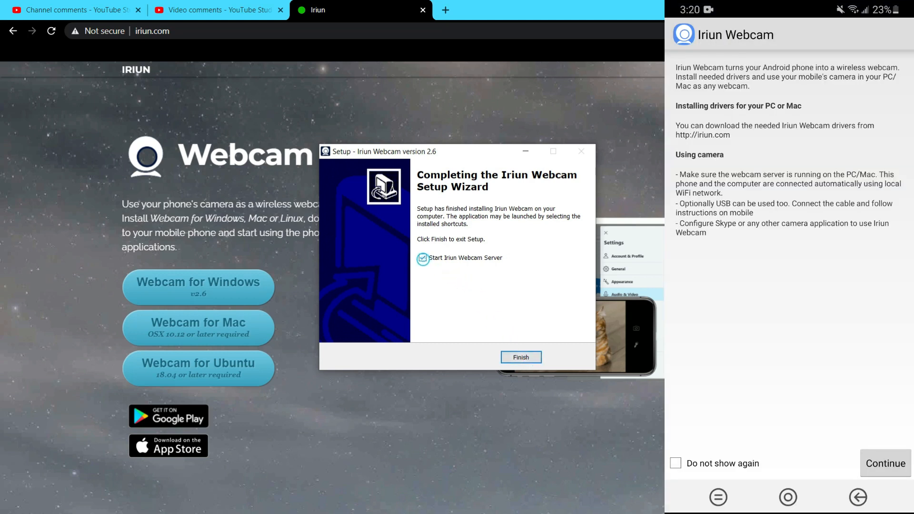
Finish setup with 'Start Iriun Webcam Server' checked and grant the phone app camera access
left_click(520, 357)
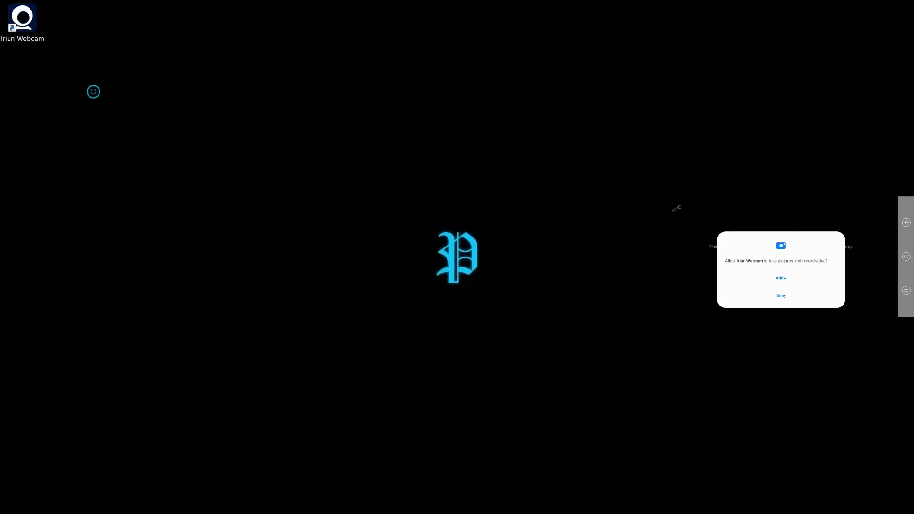
left_click(779, 277)
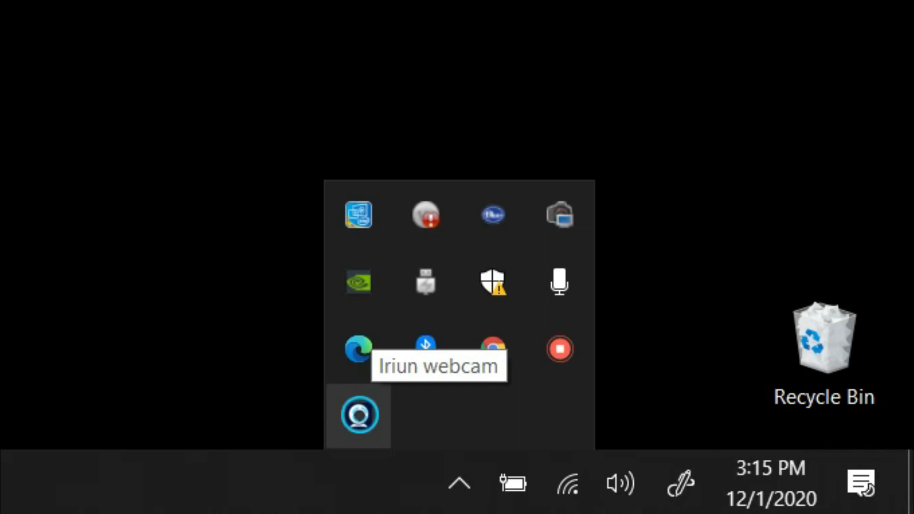
mouse_move(459, 482)
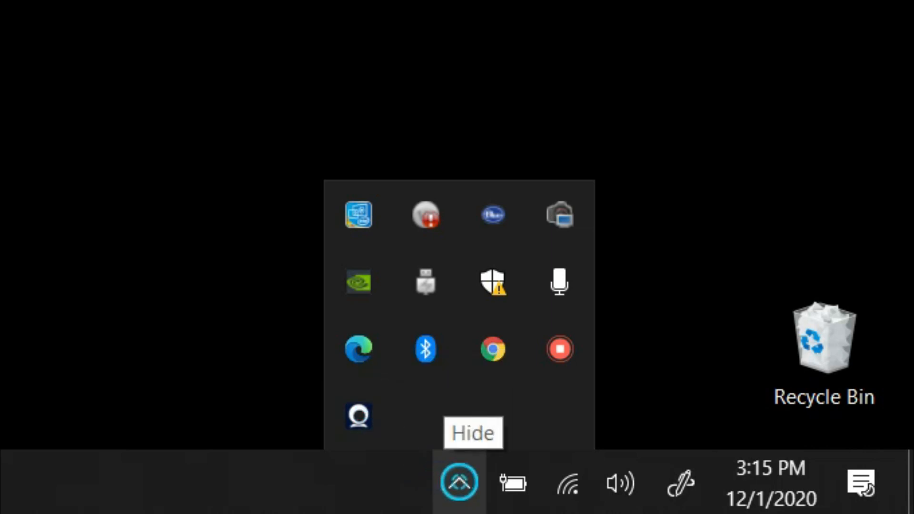
right_click(358, 415)
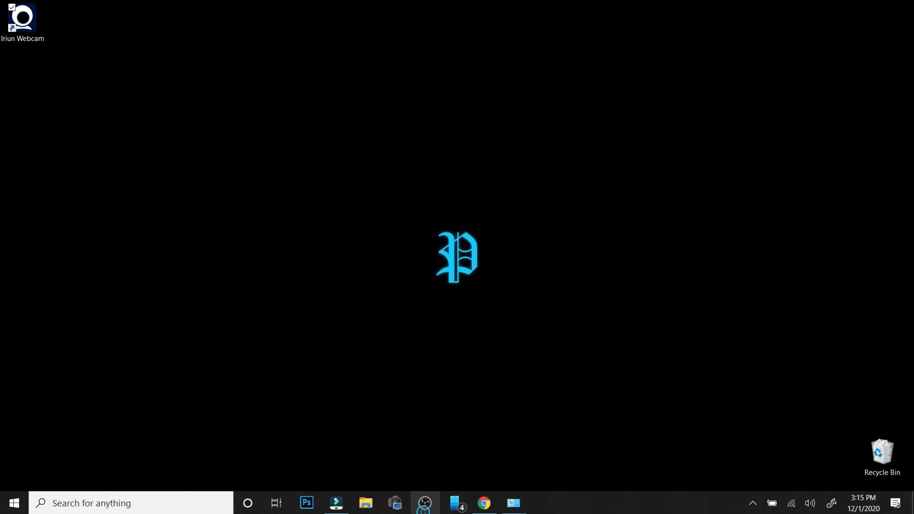
Add a new Video Capture Device source, created as 'Video Capture Device 3'
left_click(424, 502)
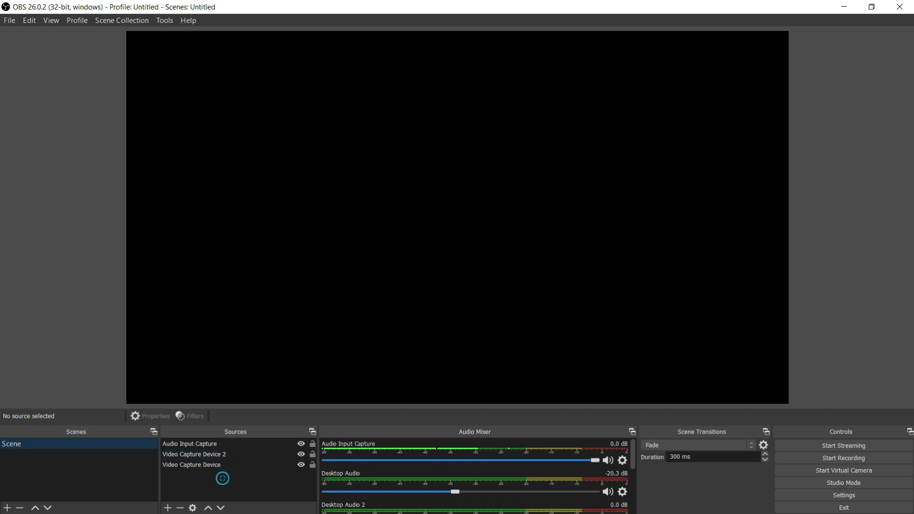
left_click(168, 507)
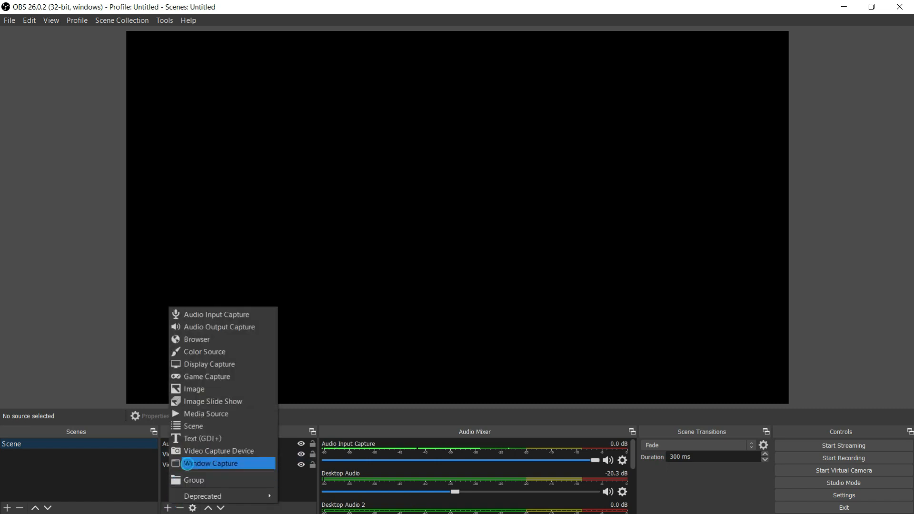
left_click(214, 464)
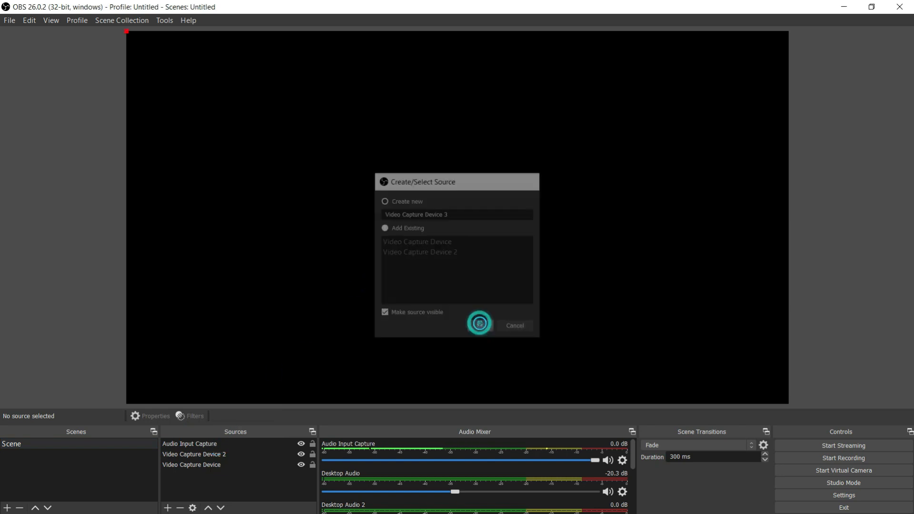
left_click(479, 325)
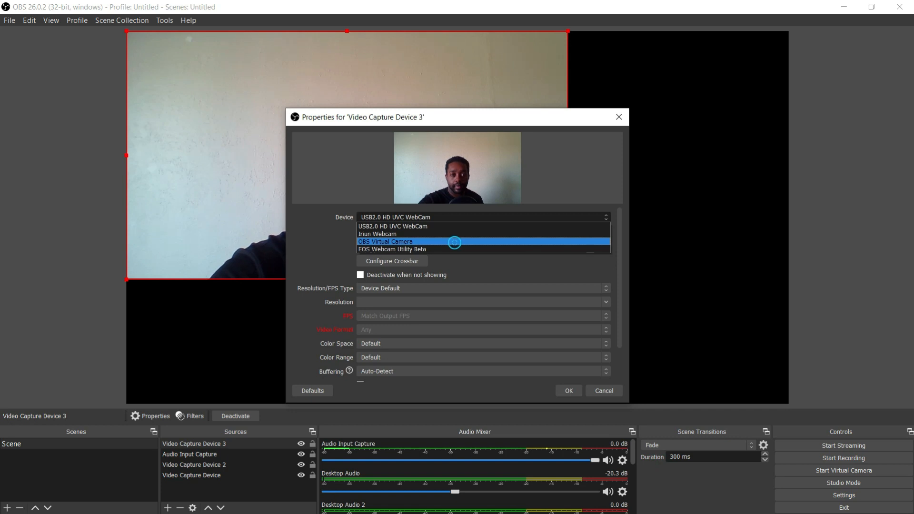
Set the source's Device to Iriun Webcam and confirm the properties
left_click(377, 234)
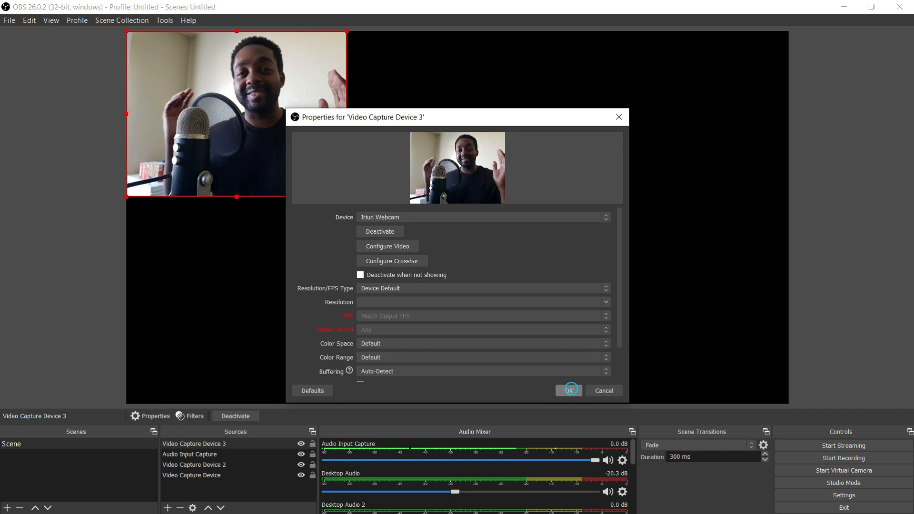
left_click(567, 390)
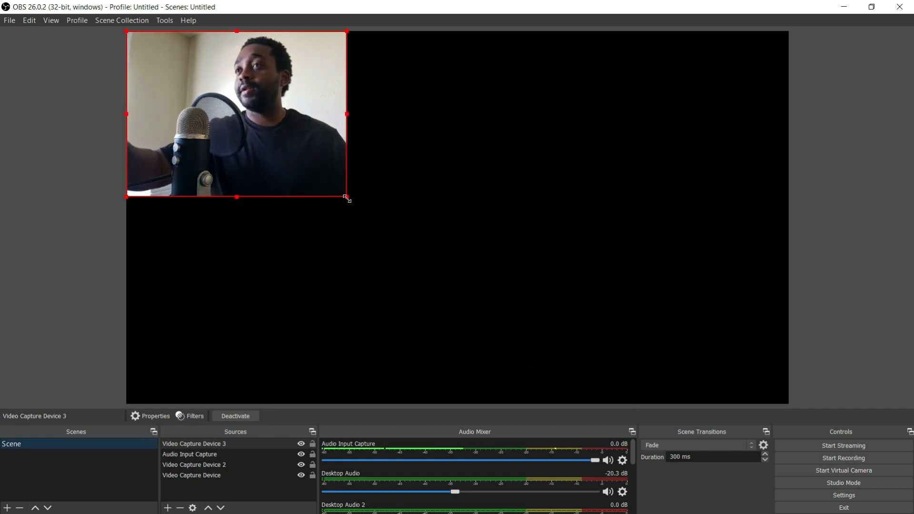